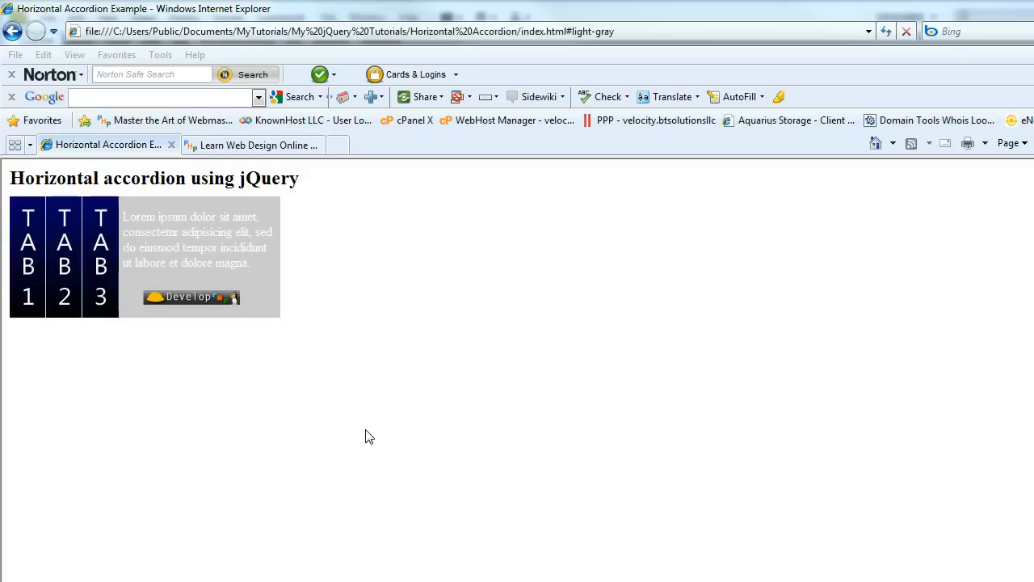
{"action": "mouse_move", "coordinate": [367, 426]}
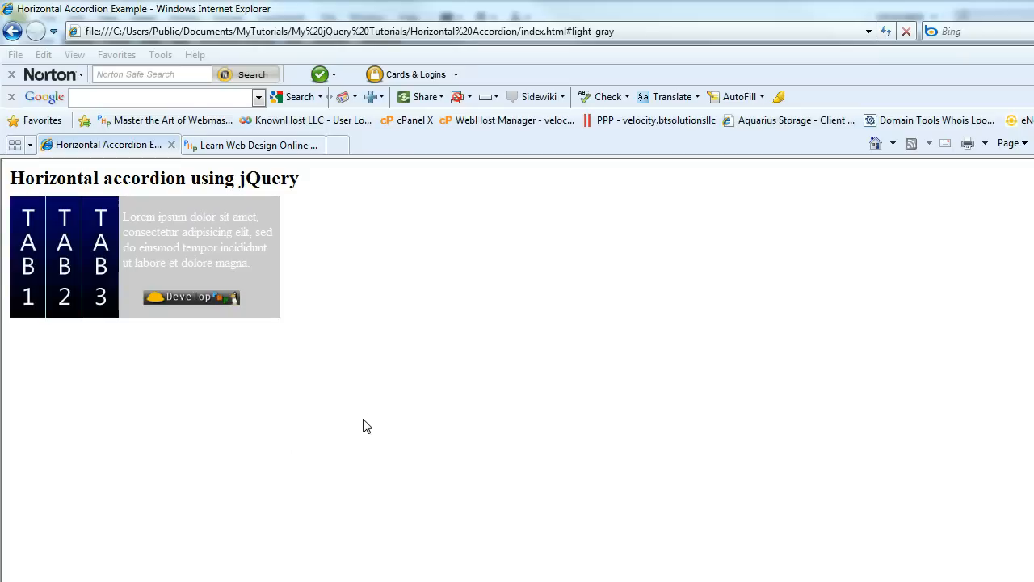
{"action": "mouse_move", "coordinate": [582, 420]}
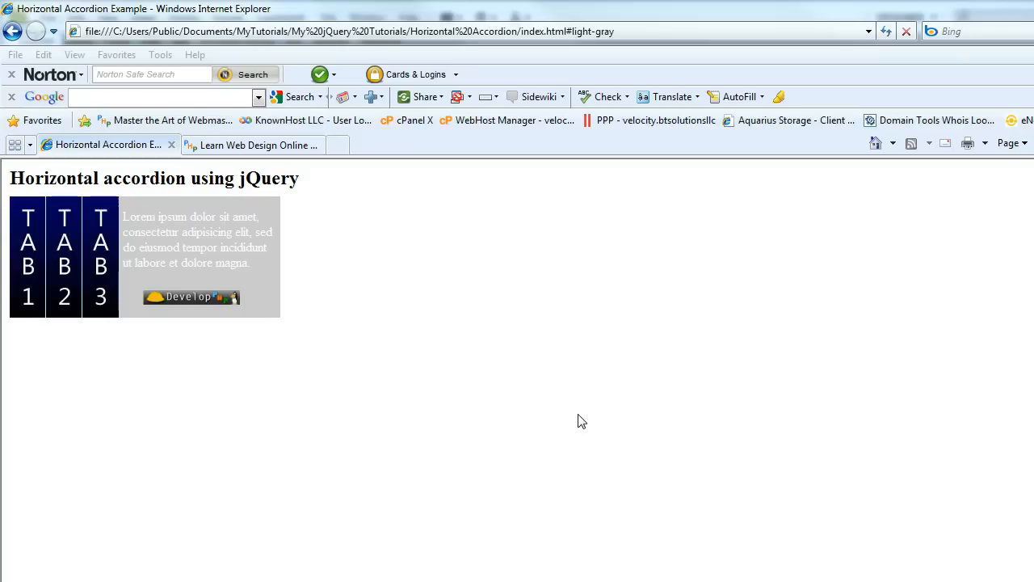
{"action": "mouse_move", "coordinate": [396, 408]}
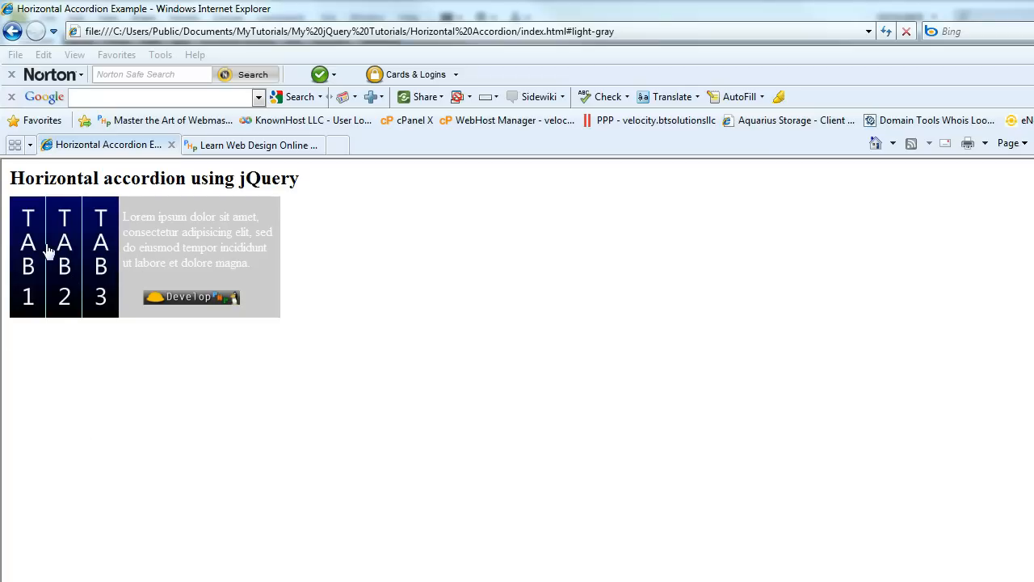
{"action": "mouse_move", "coordinate": [163, 383]}
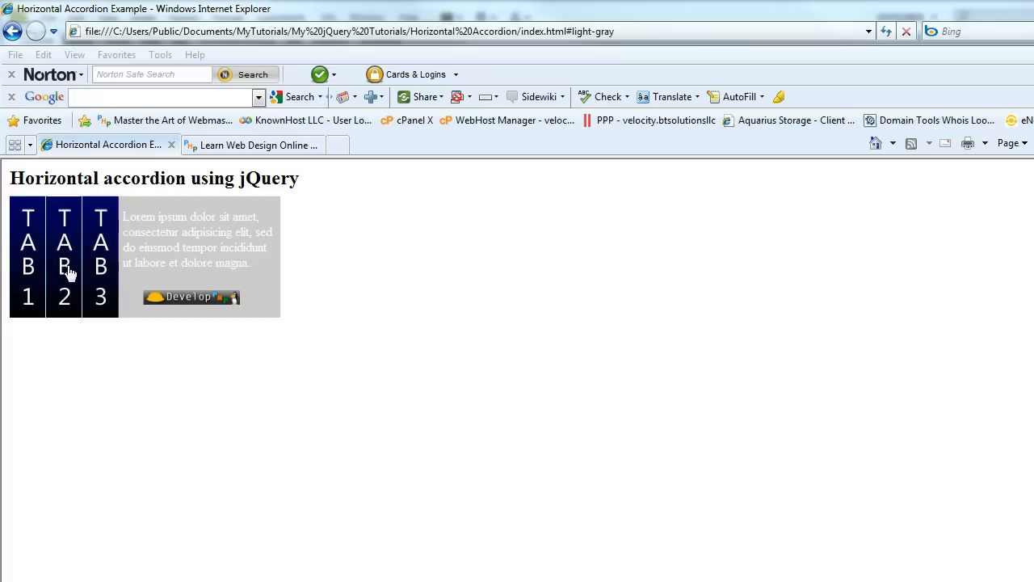
Open Tab 2's panel in Chrome, then switch the accordion to Tab 3
{"action": "left_click", "coordinate": [27, 257]}
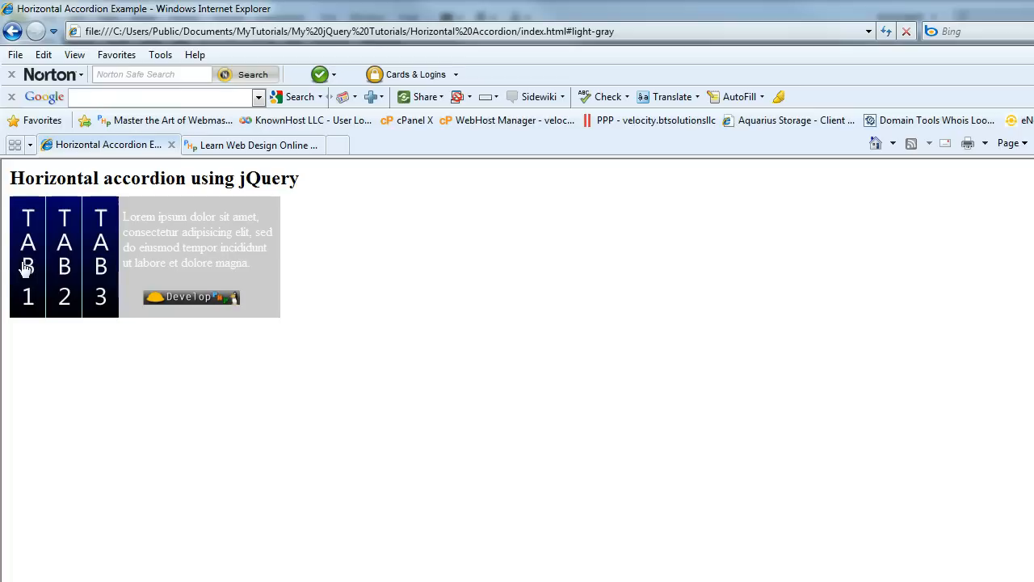
{"action": "mouse_move", "coordinate": [101, 278]}
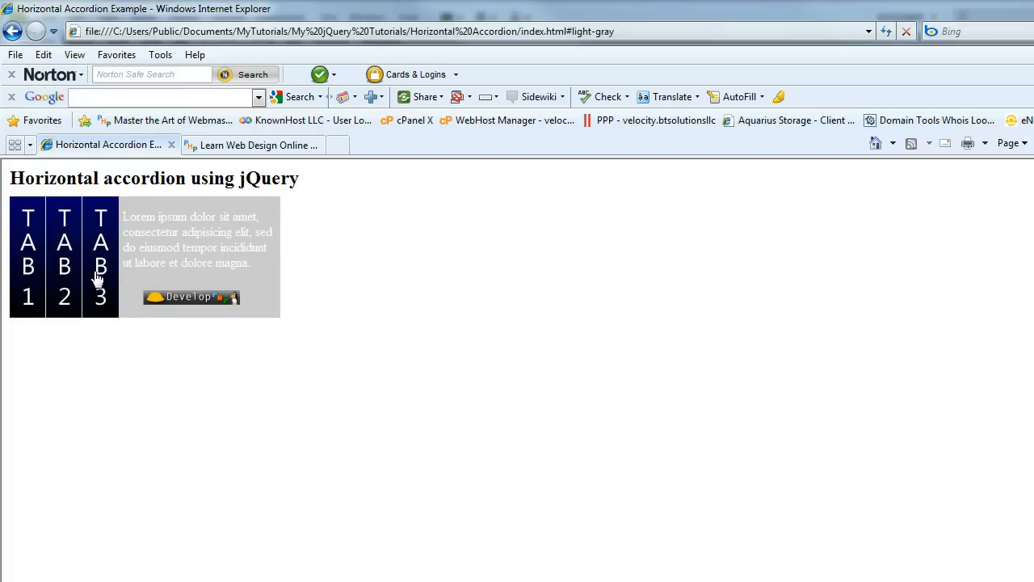
{"action": "mouse_move", "coordinate": [56, 271]}
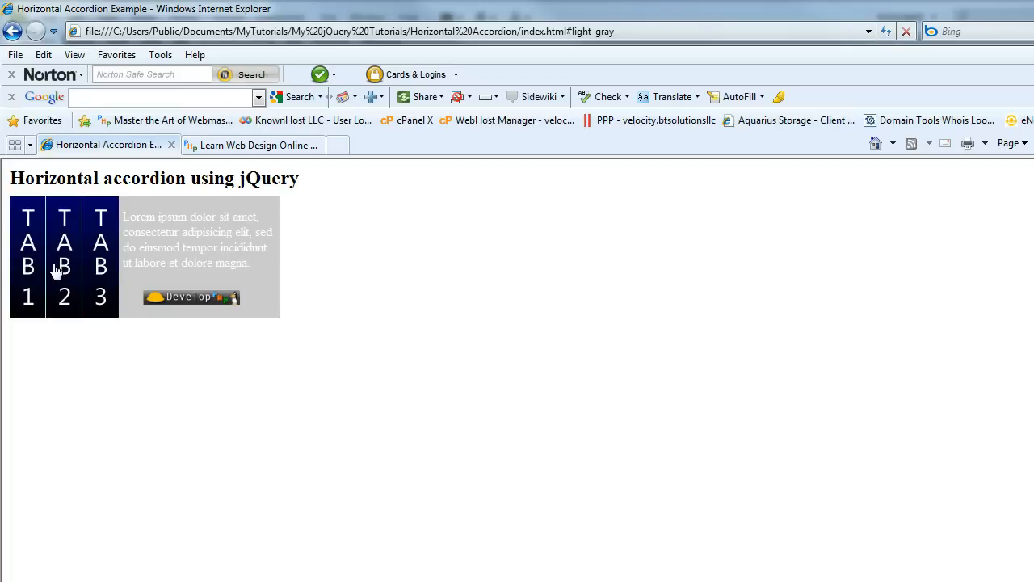
{"action": "mouse_move", "coordinate": [98, 265]}
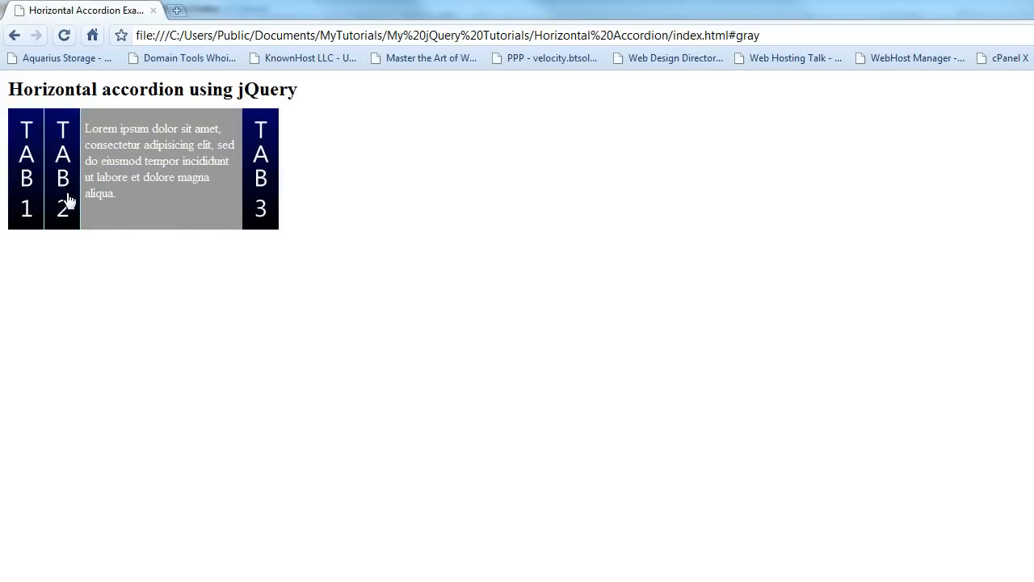
{"action": "left_click", "coordinate": [26, 169]}
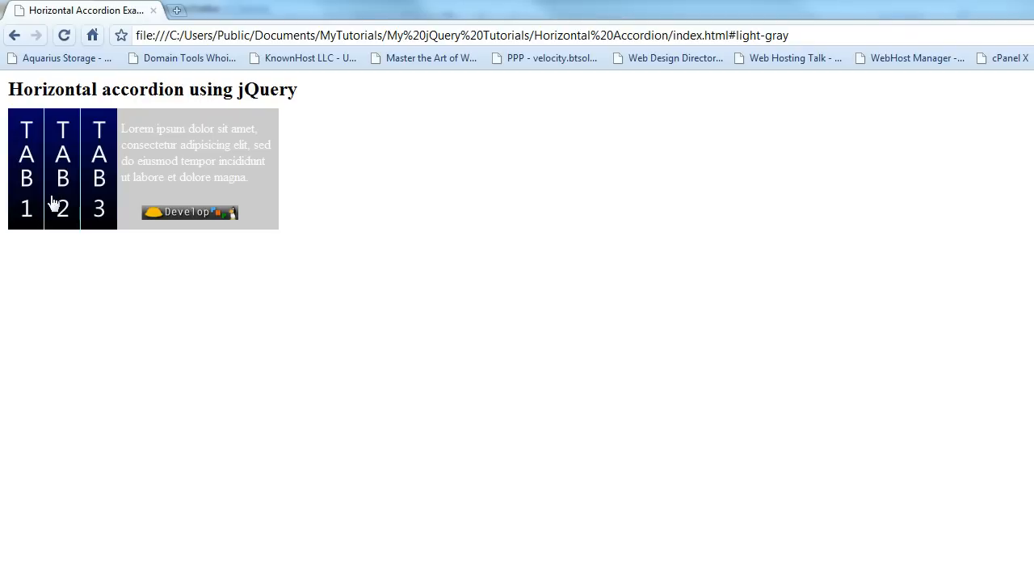
{"action": "left_click", "coordinate": [25, 167]}
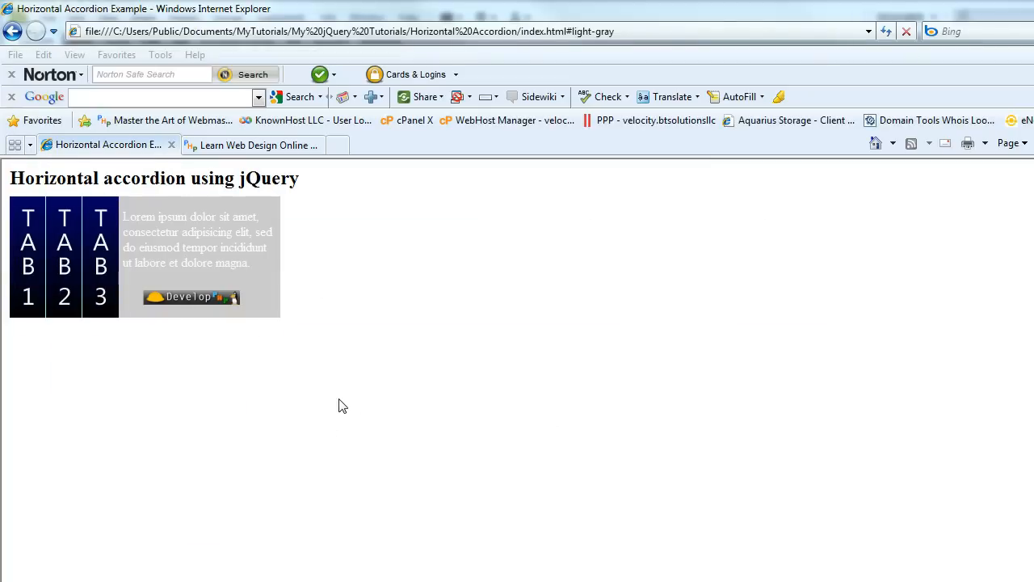
{"action": "mouse_move", "coordinate": [339, 357]}
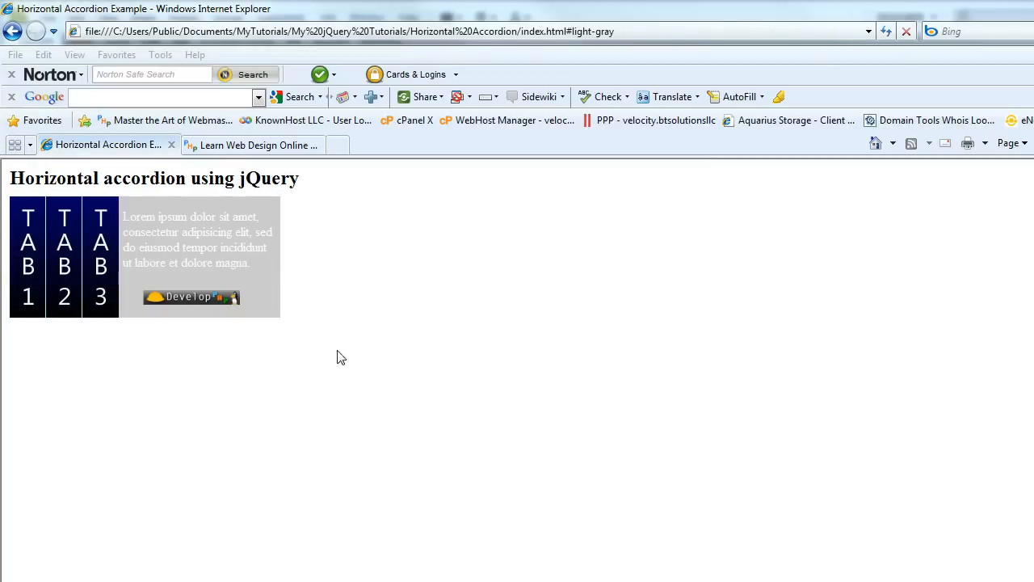
{"action": "mouse_move", "coordinate": [315, 376]}
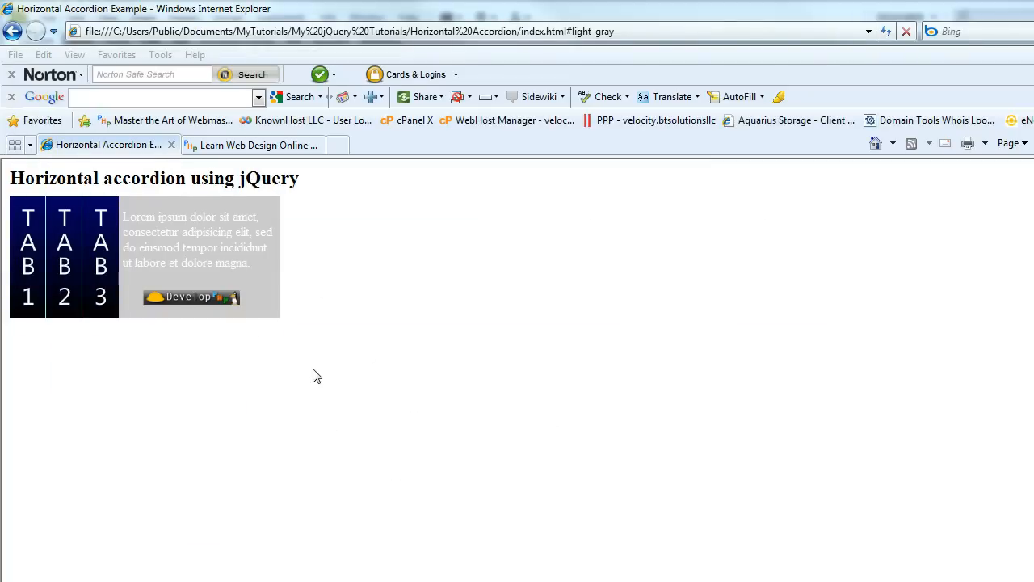
{"action": "mouse_move", "coordinate": [247, 396]}
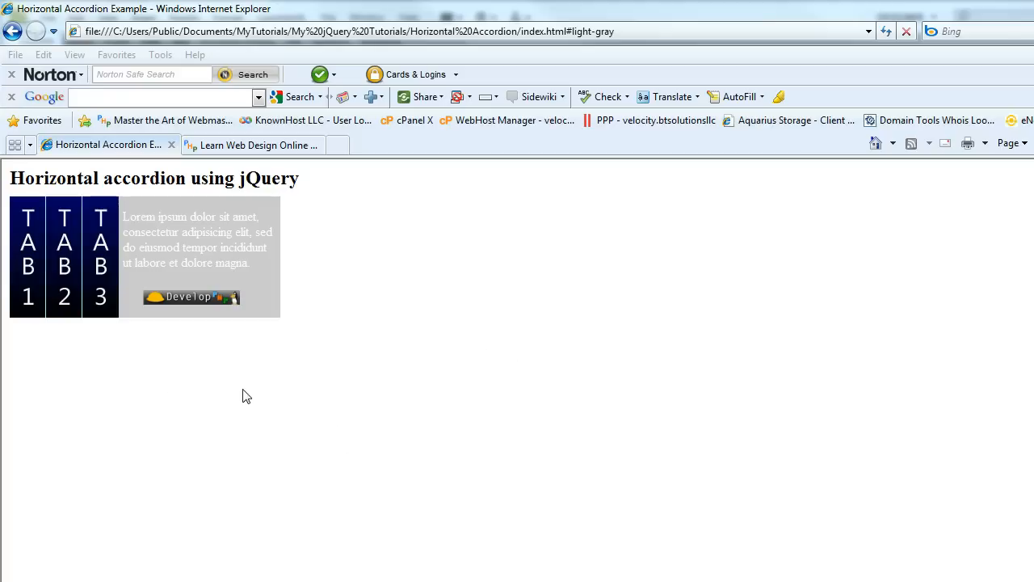
{"action": "mouse_move", "coordinate": [215, 416]}
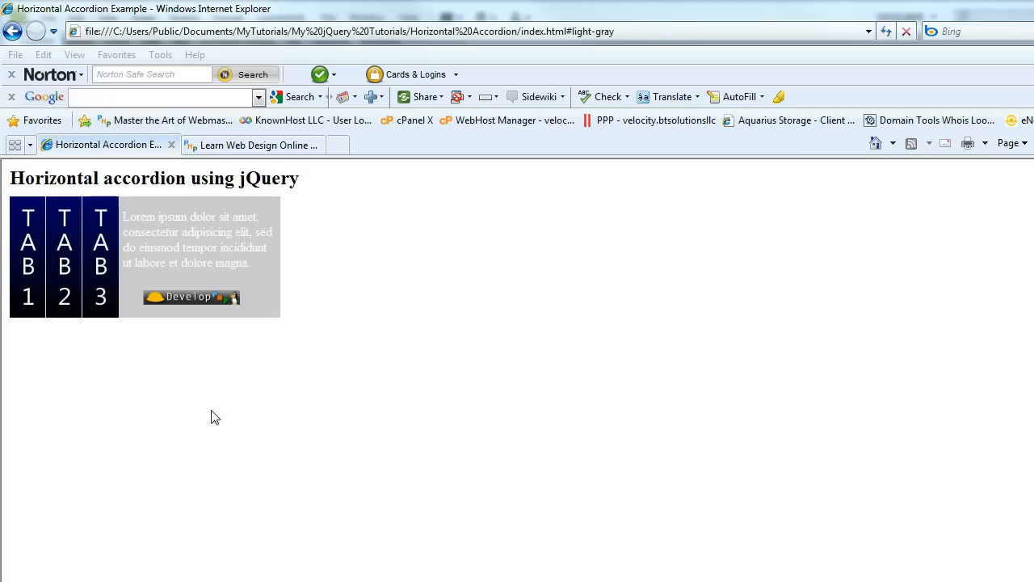
{"action": "mouse_move", "coordinate": [381, 453]}
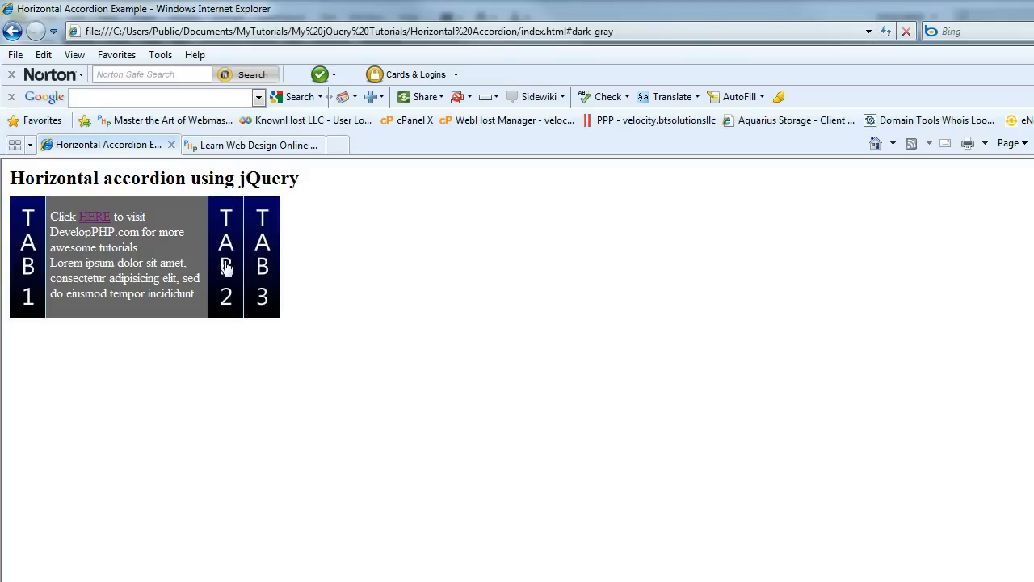
Toggle the Internet Explorer accordion between the Tab 3 and Tab 1 panels
{"action": "left_click", "coordinate": [225, 256]}
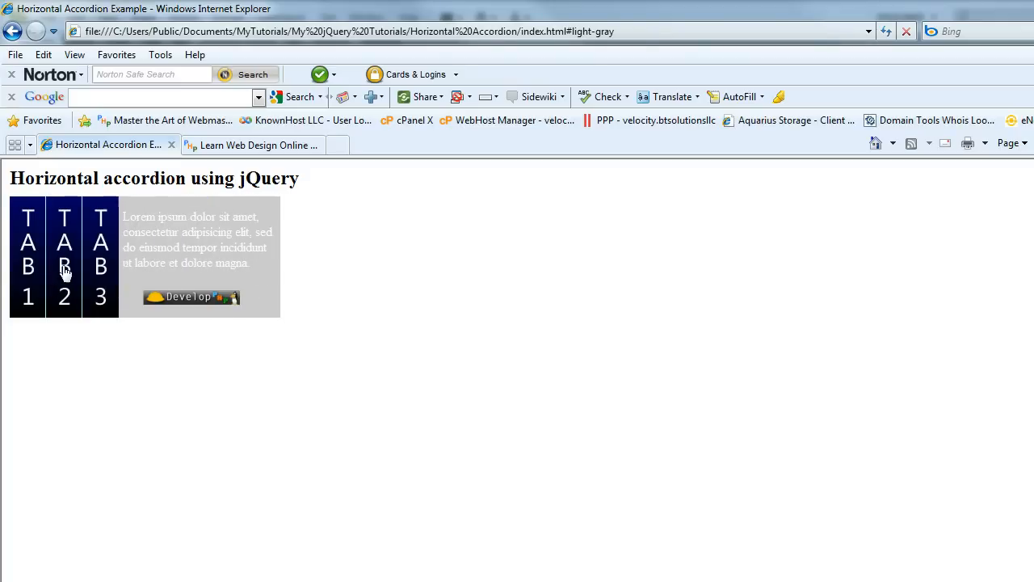
{"action": "left_click", "coordinate": [27, 257]}
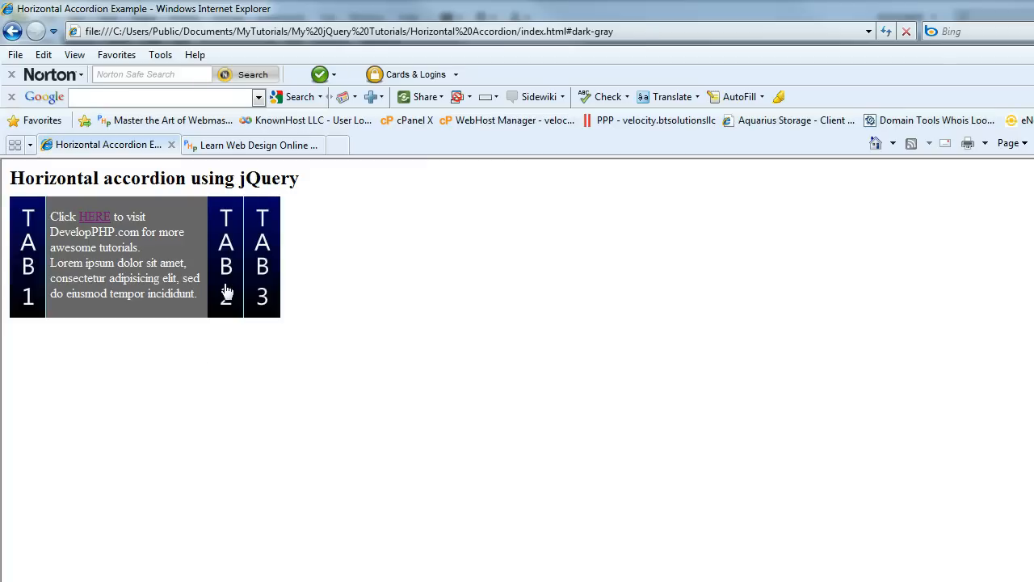
{"action": "left_click", "coordinate": [64, 257]}
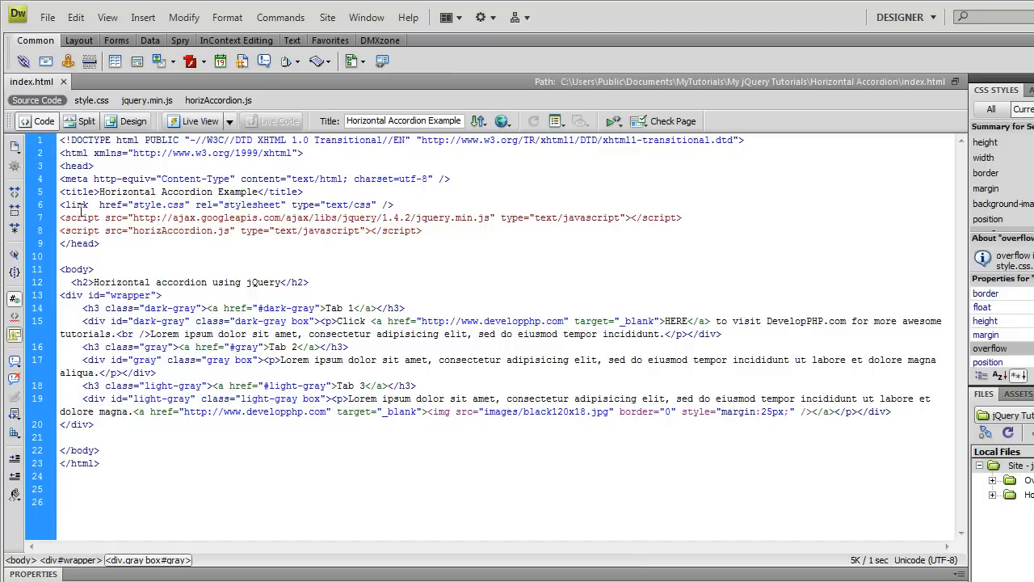
{"action": "left_click", "coordinate": [331, 217]}
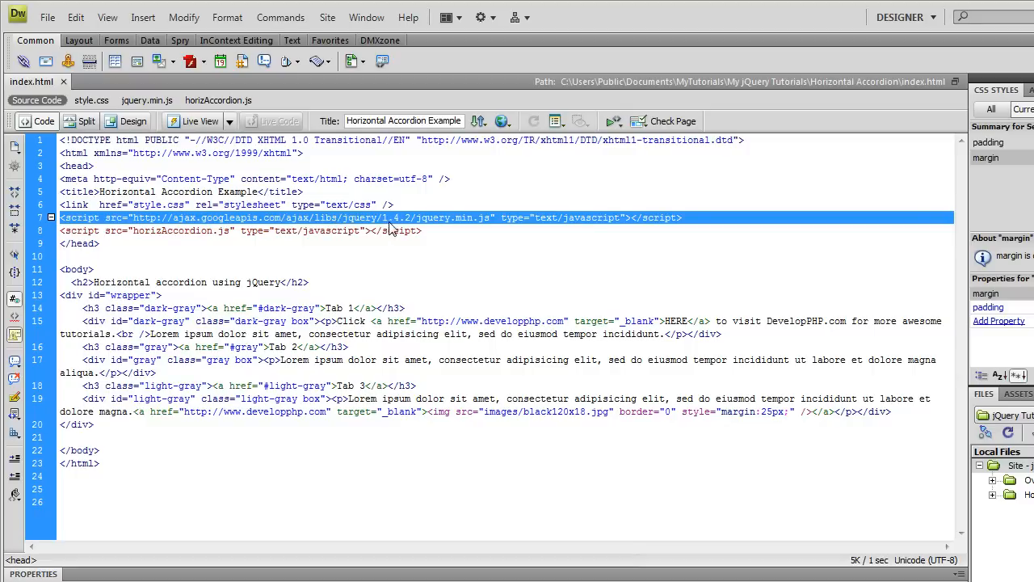
{"action": "mouse_move", "coordinate": [478, 223]}
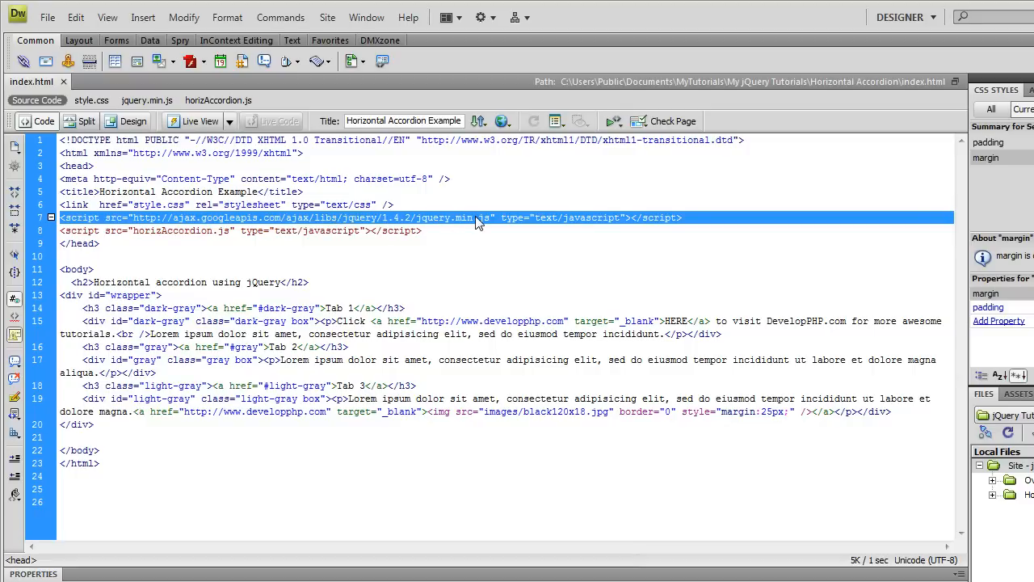
{"action": "mouse_move", "coordinate": [186, 229]}
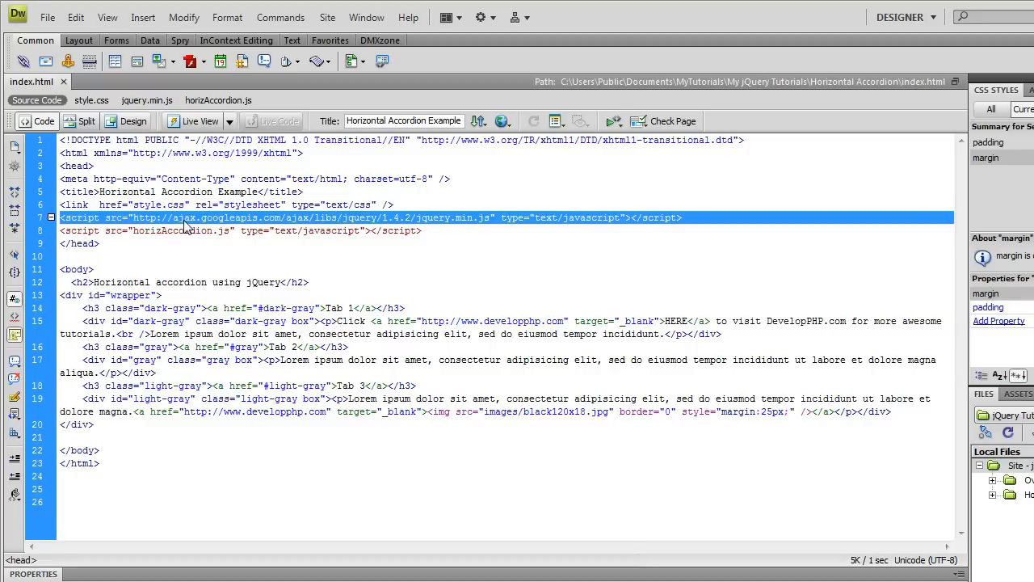
{"action": "mouse_move", "coordinate": [454, 224]}
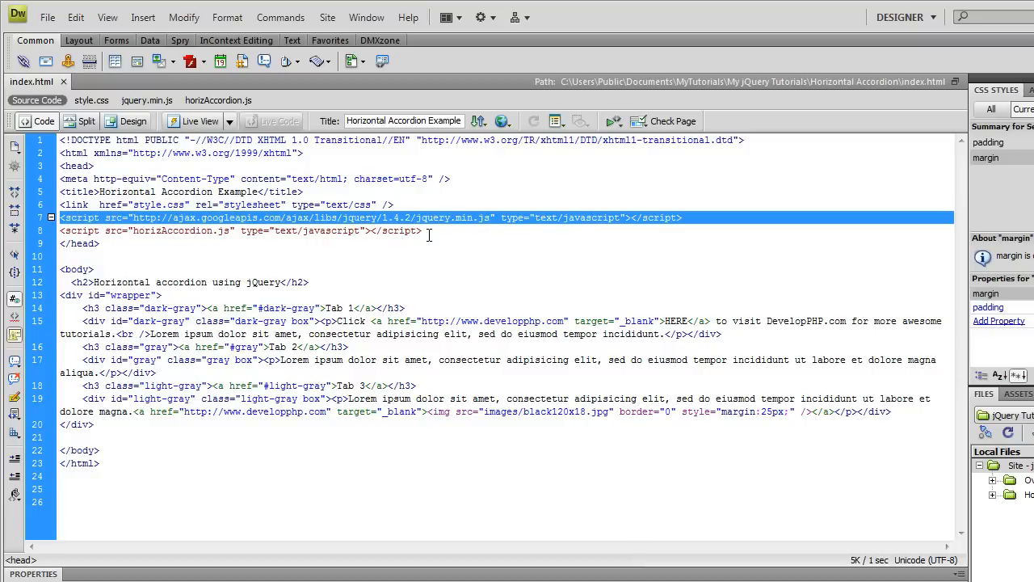
{"action": "mouse_move", "coordinate": [182, 227]}
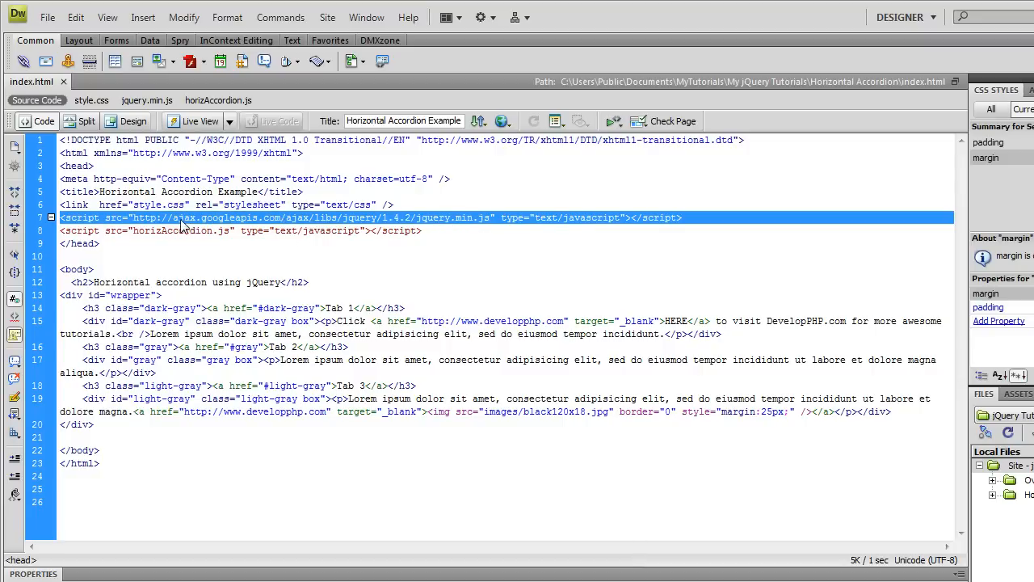
{"action": "mouse_move", "coordinate": [415, 253]}
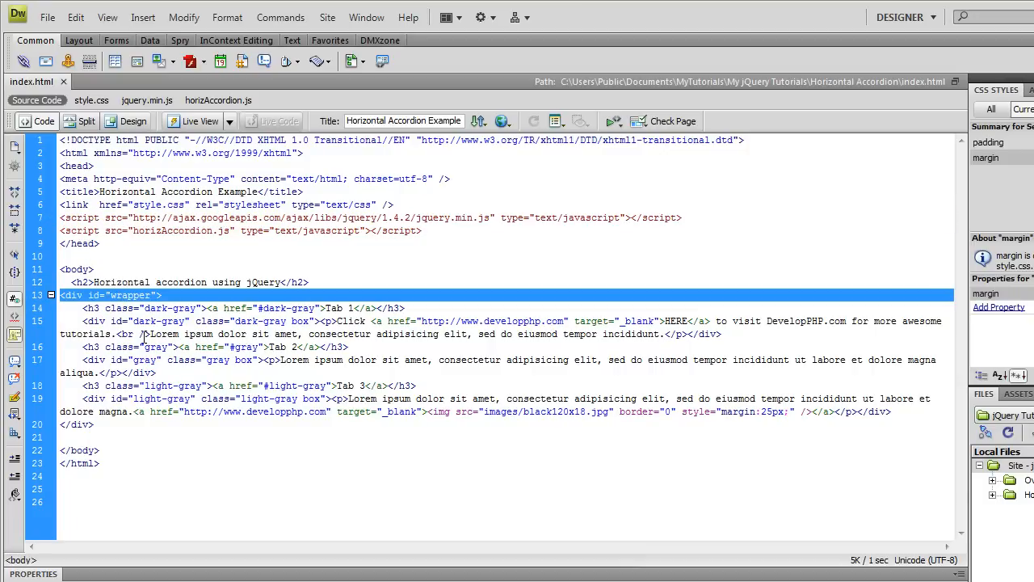
{"action": "mouse_move", "coordinate": [103, 405]}
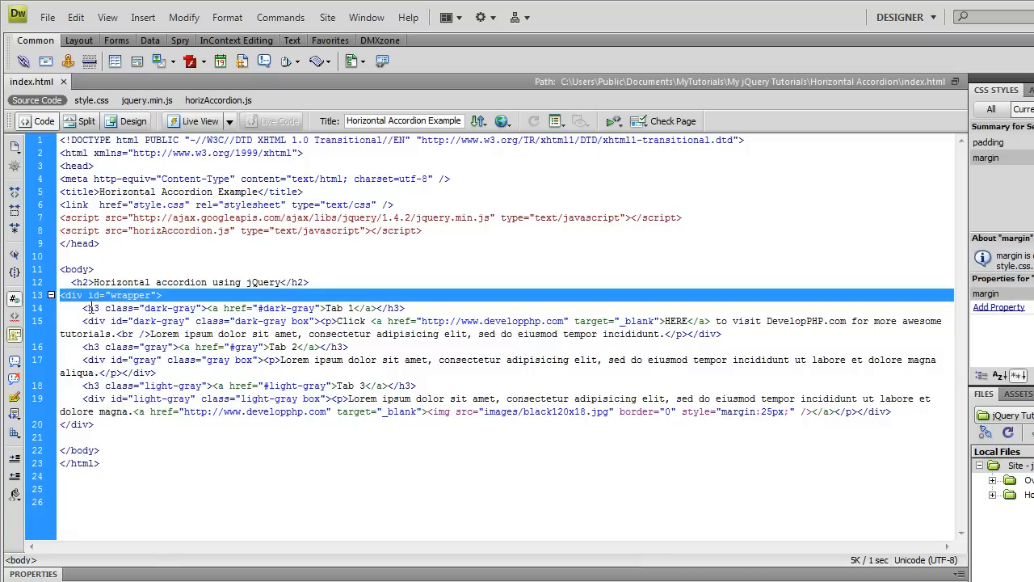
{"action": "left_click", "coordinate": [103, 321]}
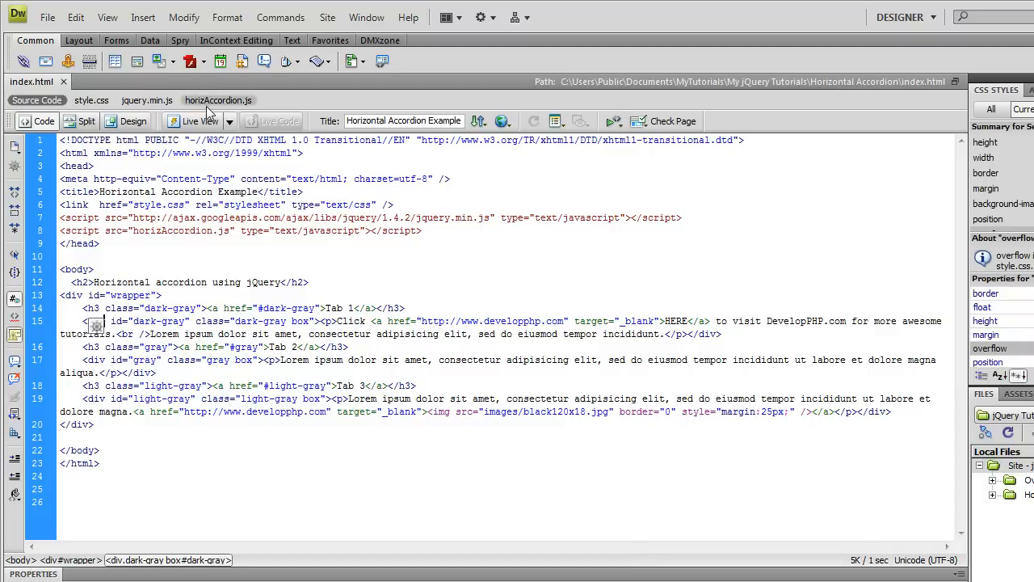
Show horizAccordion.js and place the cursor in the accordion(rate) function
{"action": "left_click", "coordinate": [218, 100]}
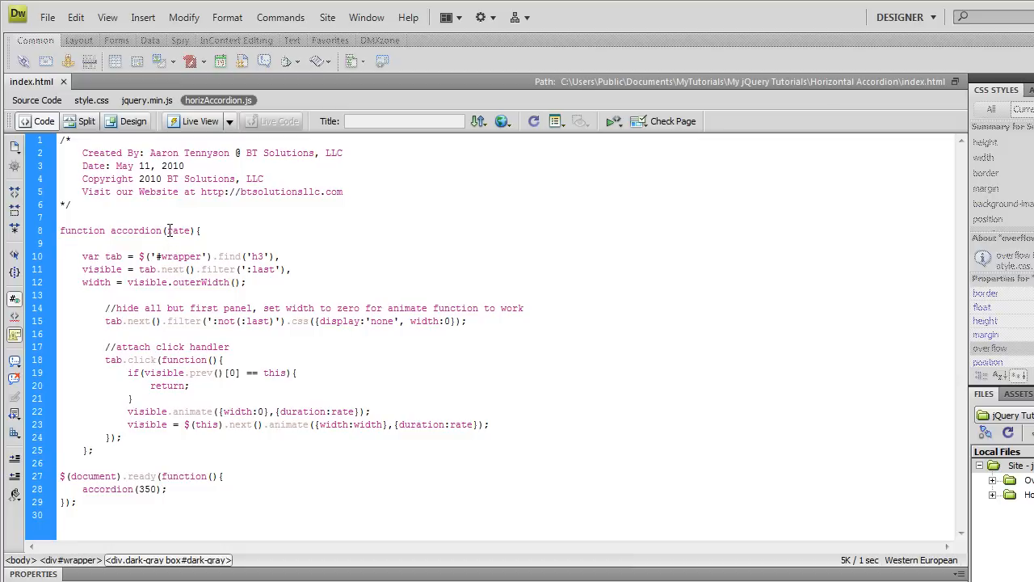
{"action": "left_click", "coordinate": [103, 346]}
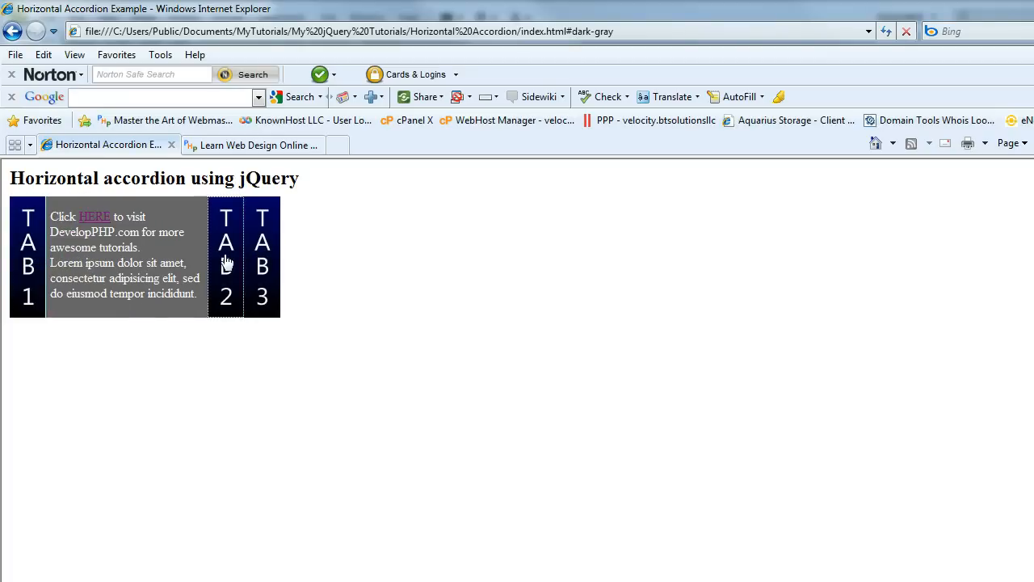
Slide open the Tab 2 panel in Internet Explorer
{"action": "left_click", "coordinate": [261, 257]}
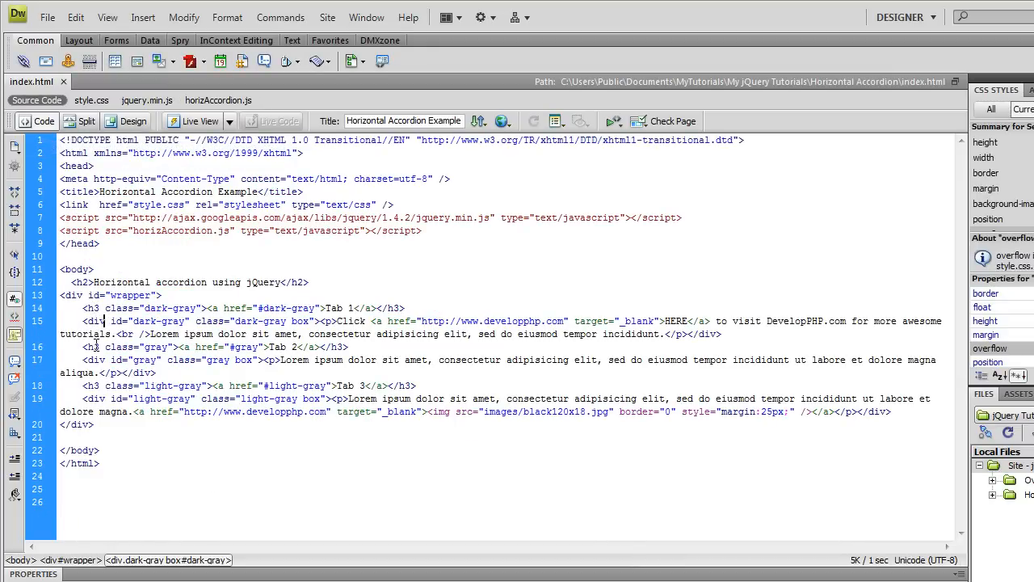
{"action": "left_click", "coordinate": [219, 99]}
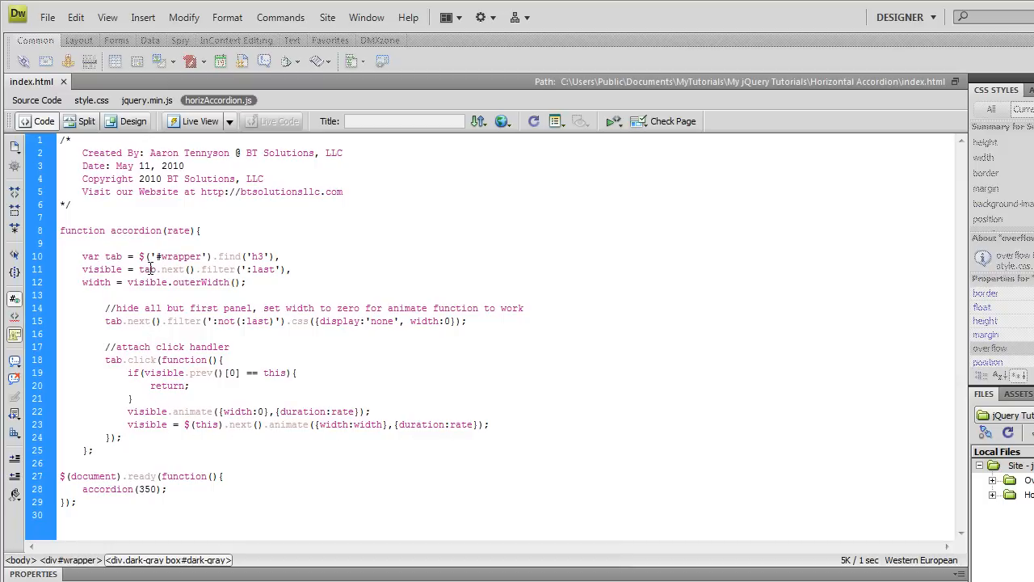
{"action": "left_click", "coordinate": [103, 346]}
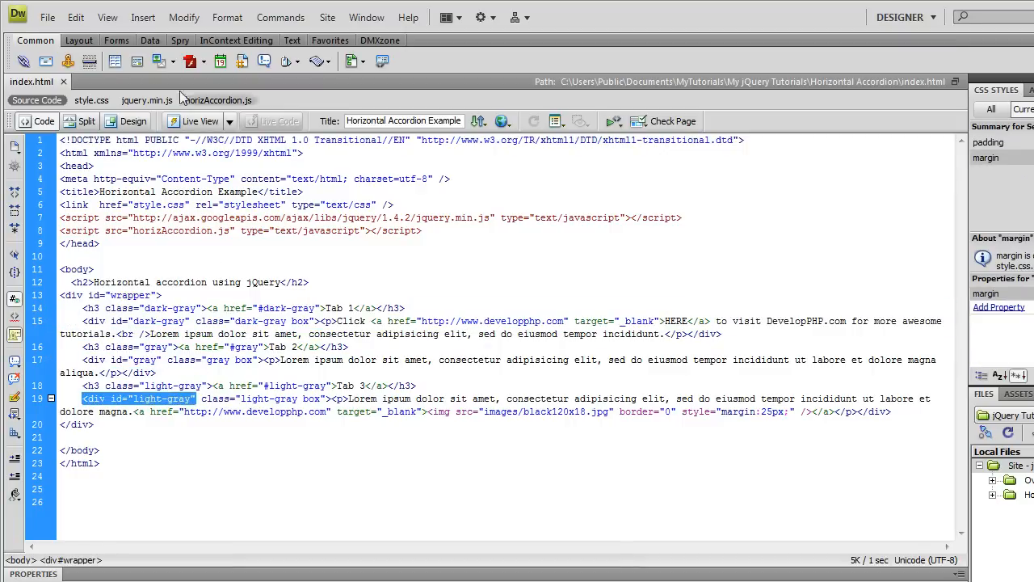
{"action": "left_click", "coordinate": [216, 99]}
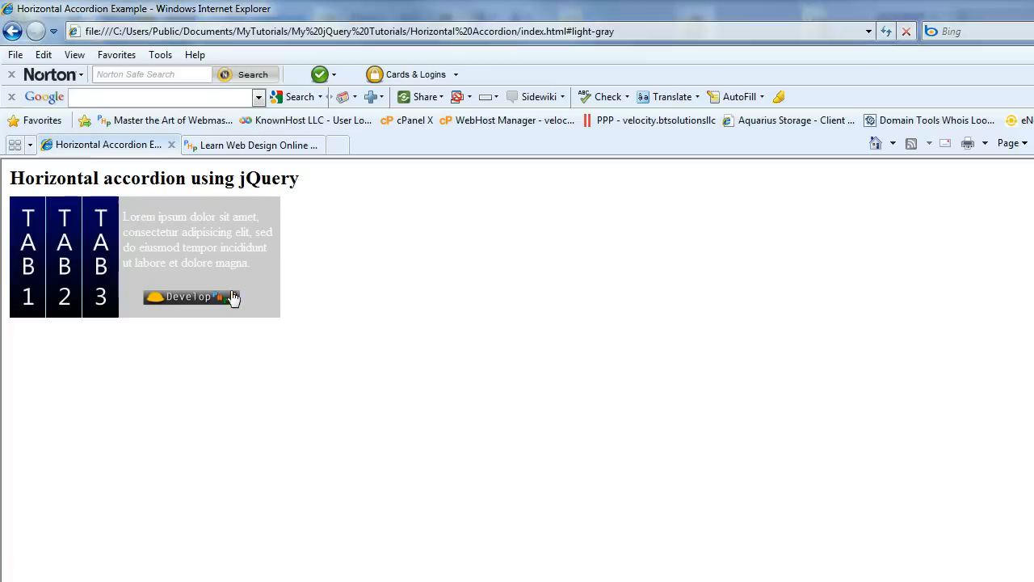
{"action": "mouse_move", "coordinate": [283, 319]}
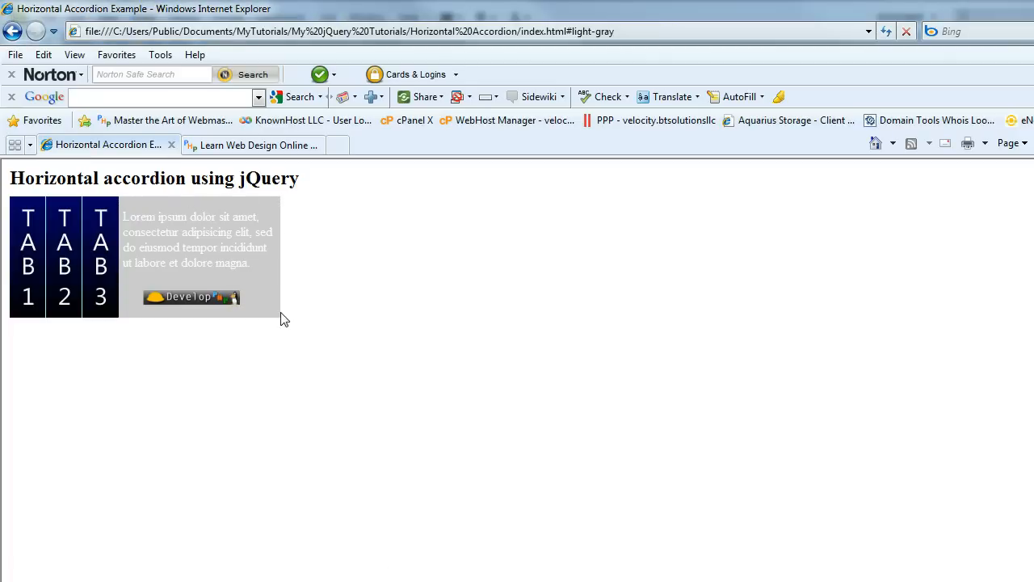
{"action": "mouse_move", "coordinate": [143, 236]}
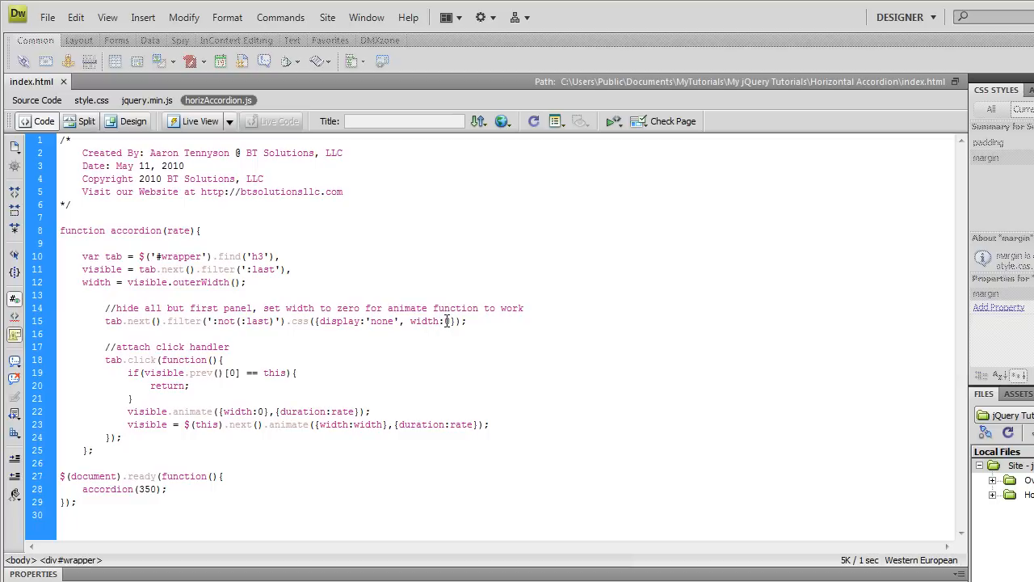
Retype 0 in width:0, then open the Tab 1 and Tab 3 panels in Internet Explorer
{"action": "type", "text": "0"}
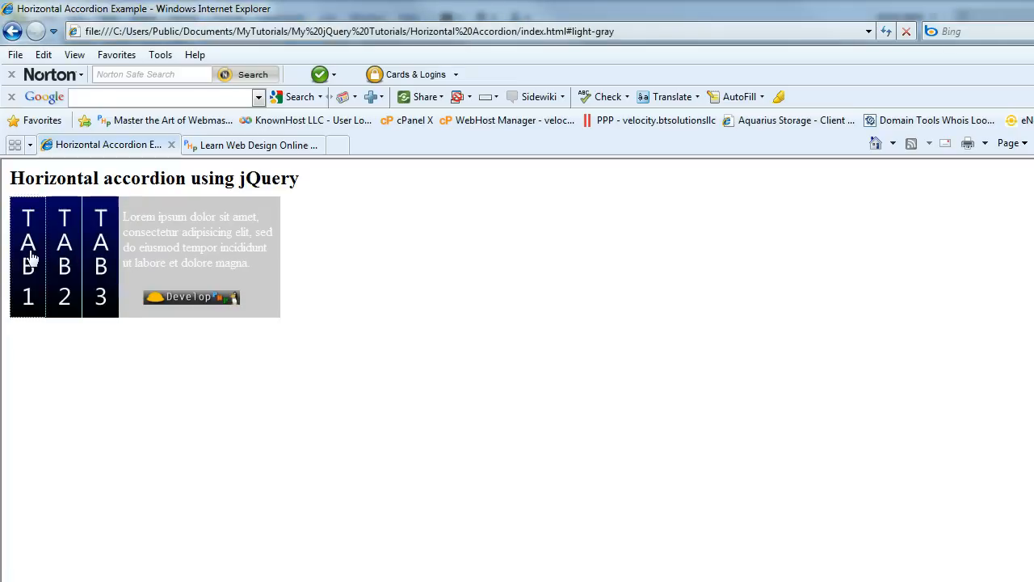
{"action": "left_click", "coordinate": [27, 257]}
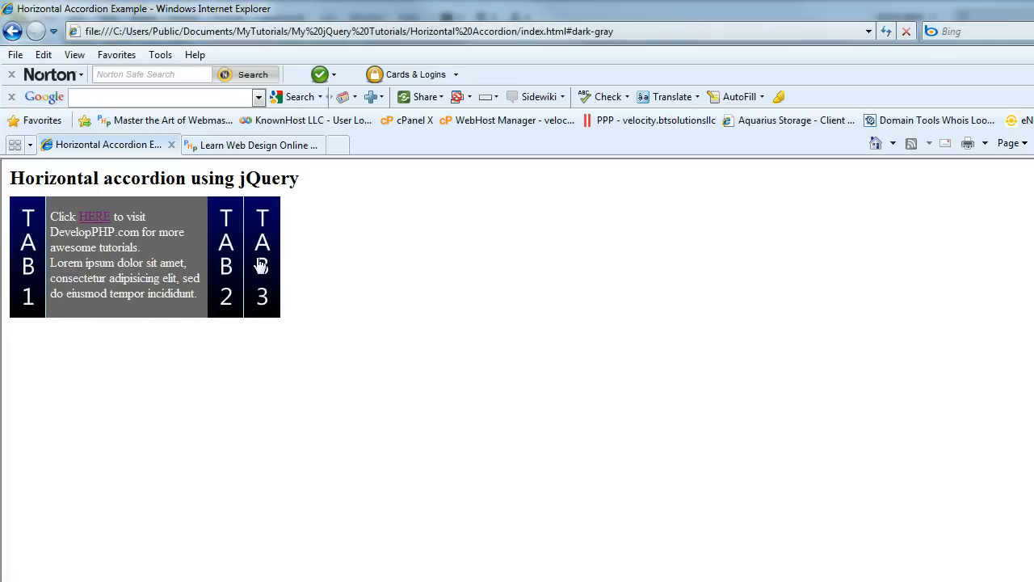
{"action": "left_click", "coordinate": [262, 257]}
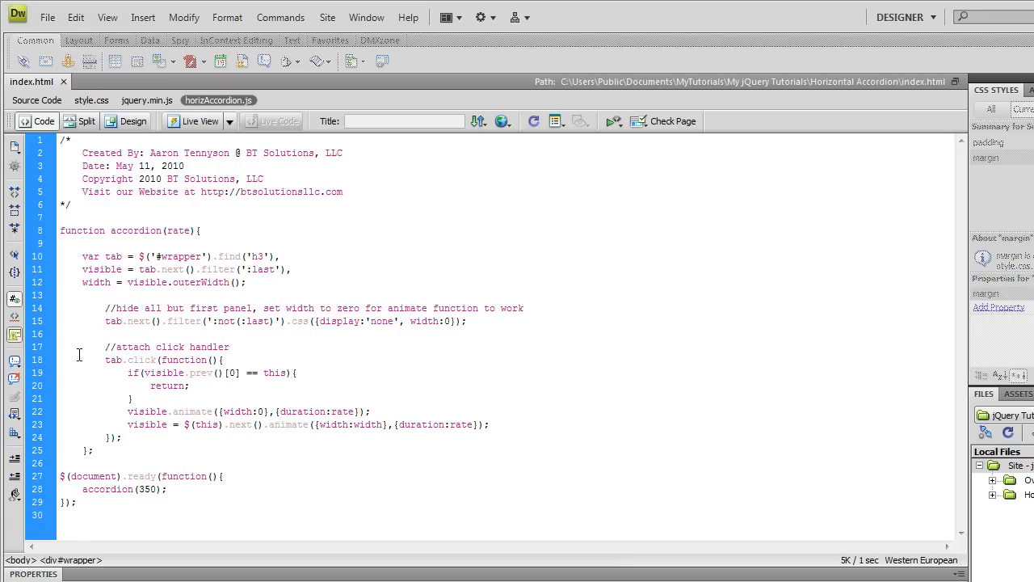
{"action": "mouse_move", "coordinate": [186, 359]}
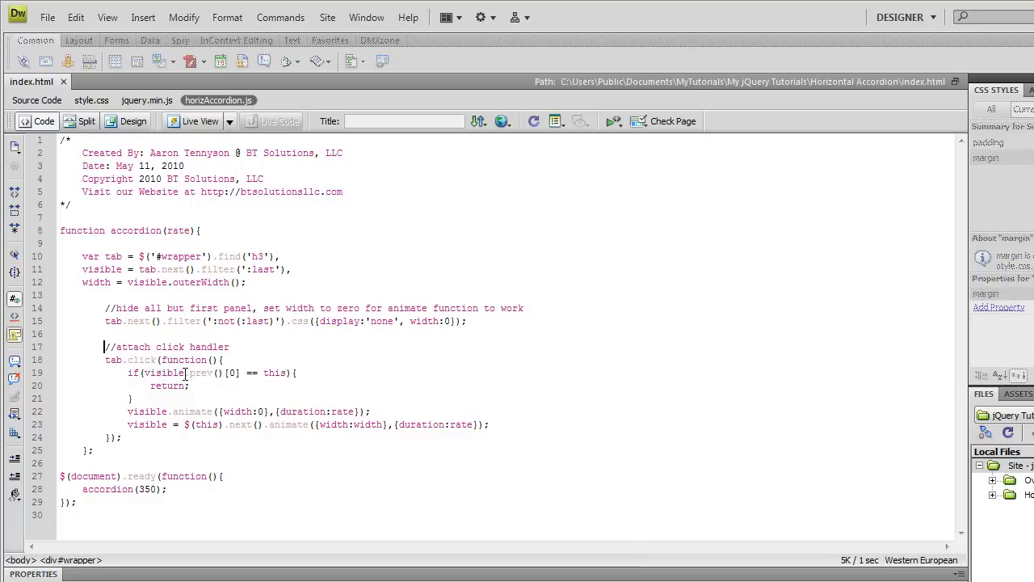
{"action": "mouse_move", "coordinate": [209, 372]}
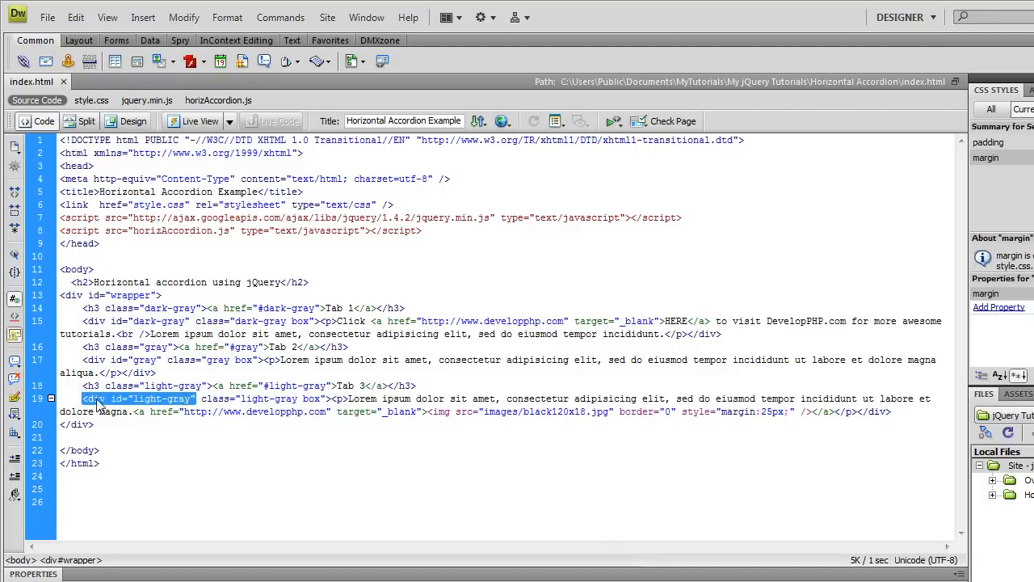
{"action": "mouse_move", "coordinate": [136, 407]}
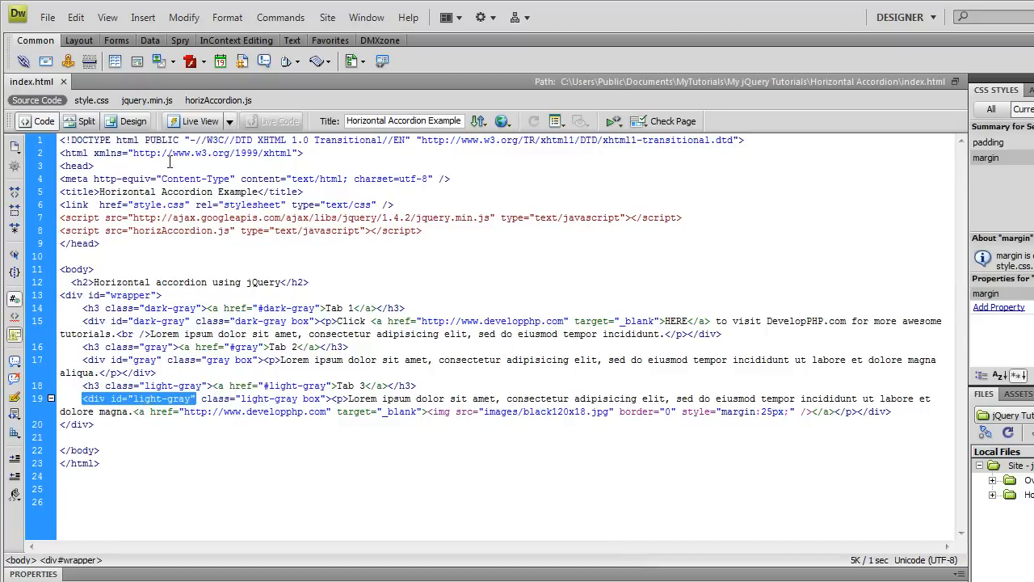
Return to the horizAccordion.js script's click handler
{"action": "left_click", "coordinate": [218, 100]}
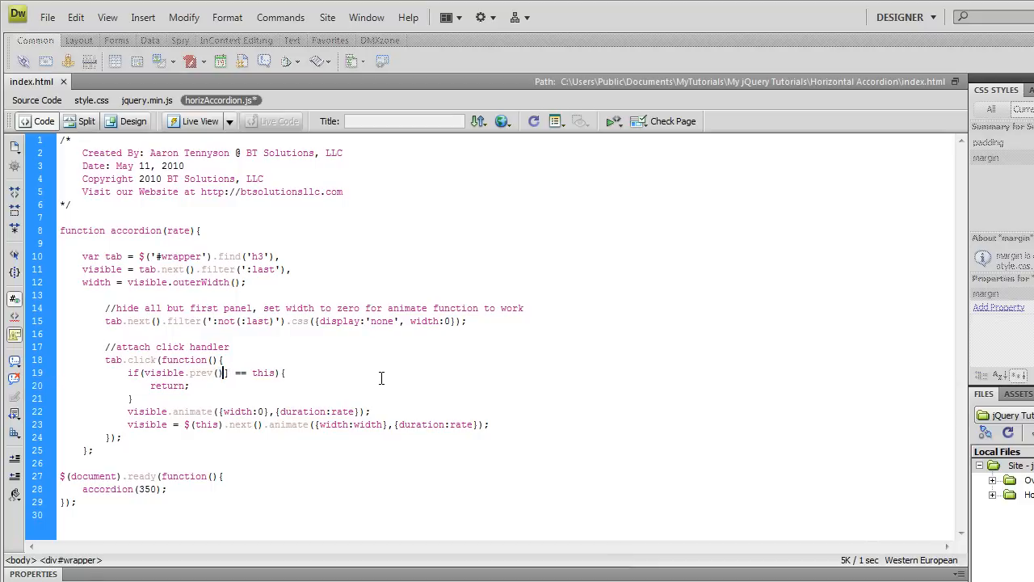
{"action": "type", "text": ".ge"}
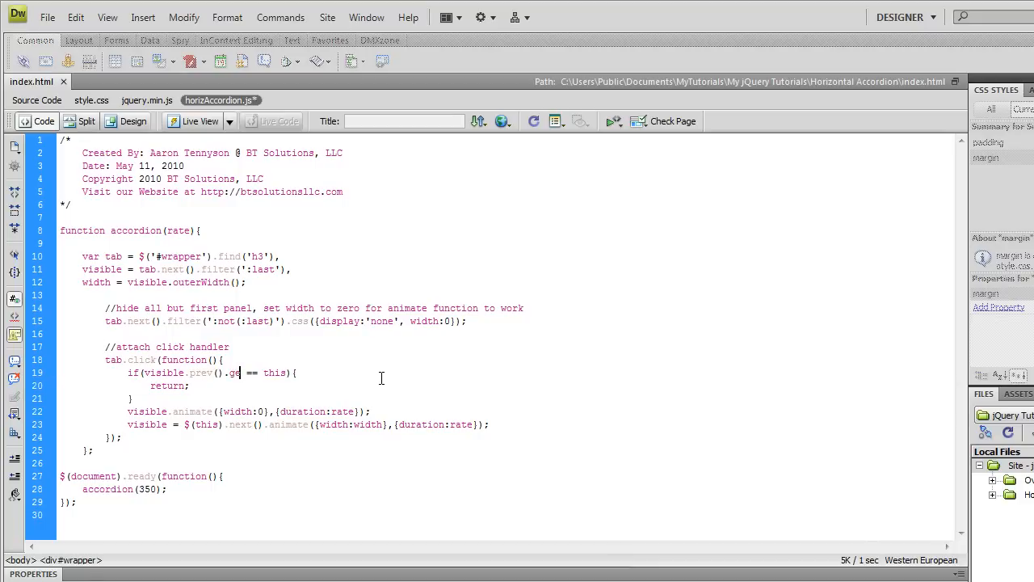
{"action": "type", "text": "(0"}
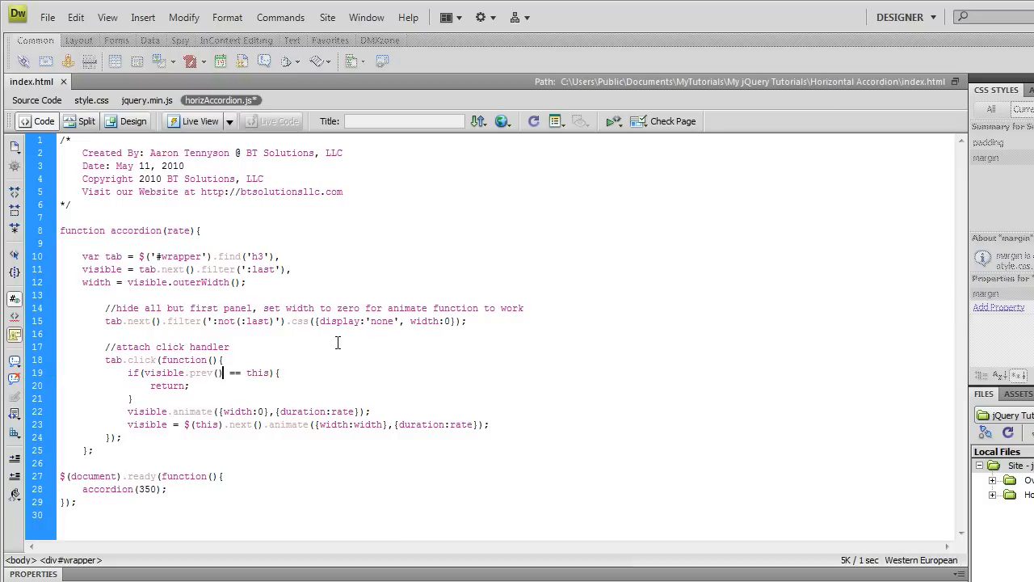
{"action": "left_click", "coordinate": [47, 17]}
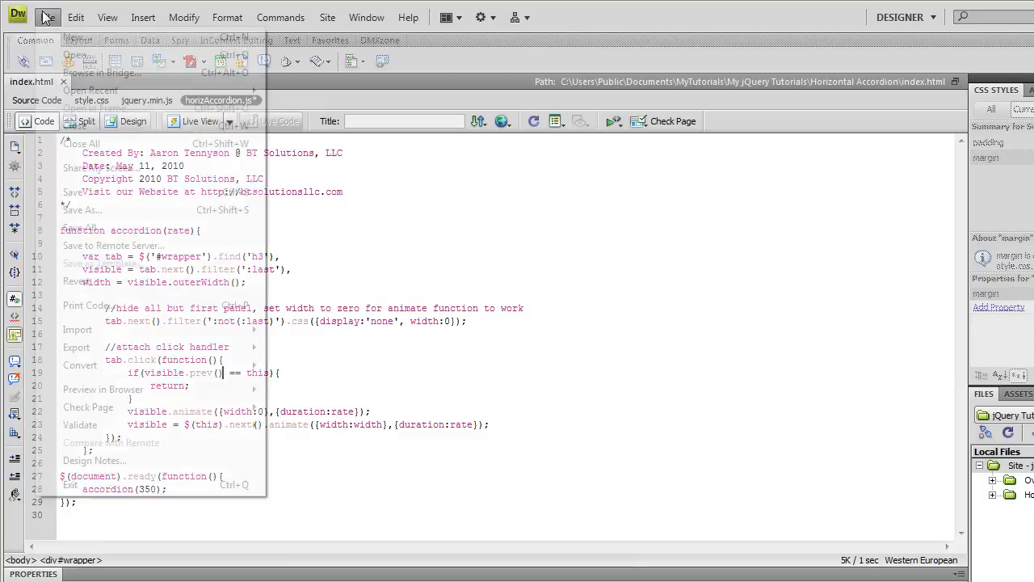
Preview the page and click the open Tab 3 twice to collapse all panels
{"action": "left_click", "coordinate": [47, 17]}
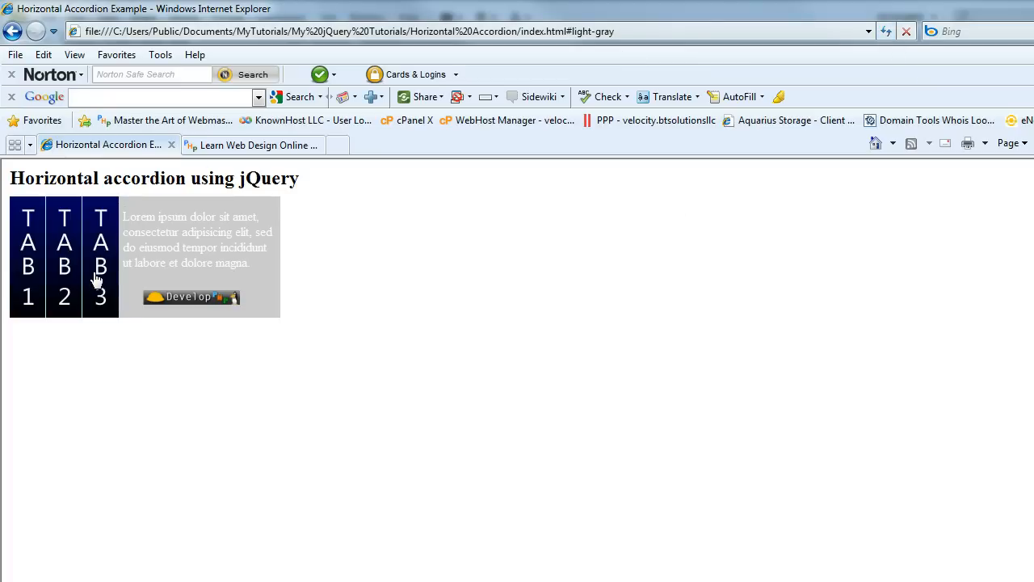
{"action": "left_click", "coordinate": [100, 258]}
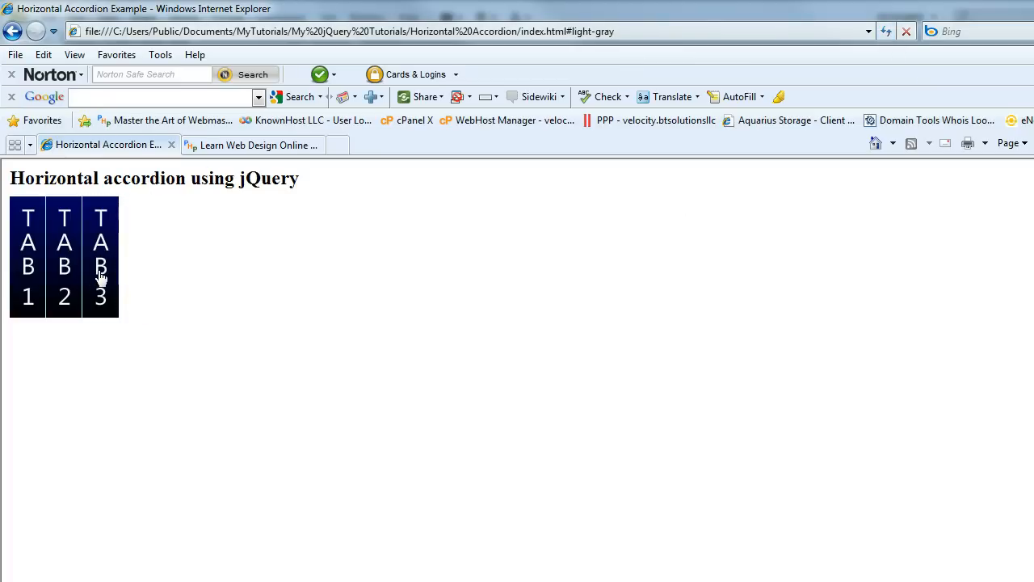
{"action": "left_click", "coordinate": [100, 259]}
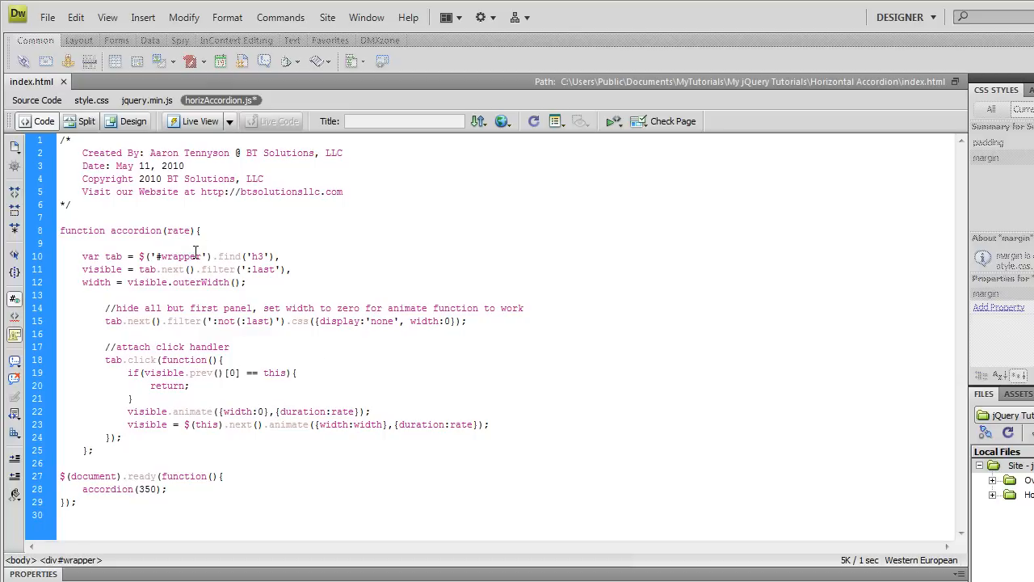
Point at the [0] index in visible.prev()[0], then show index.html's source
{"action": "left_click", "coordinate": [239, 372]}
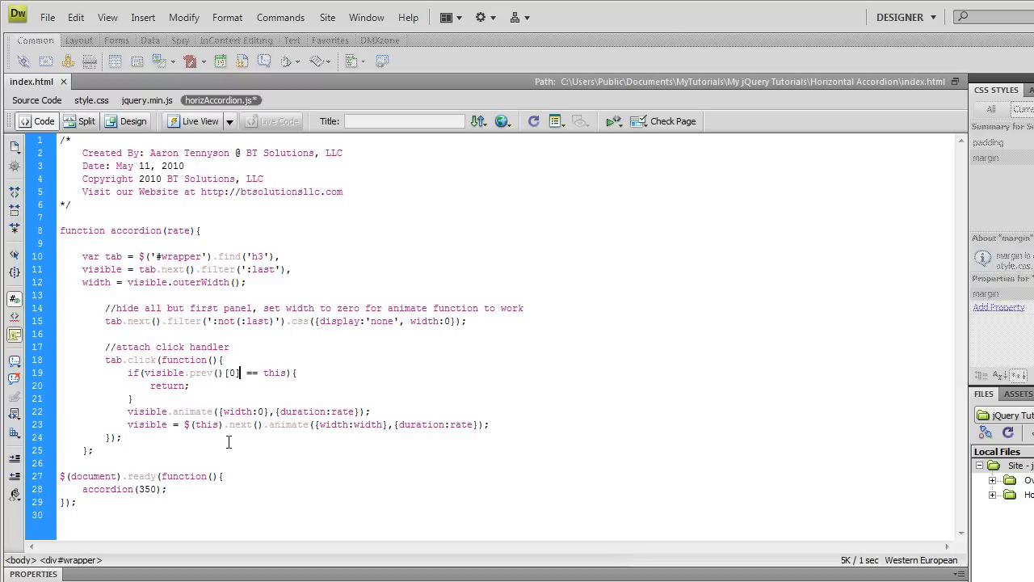
{"action": "left_click", "coordinate": [207, 428]}
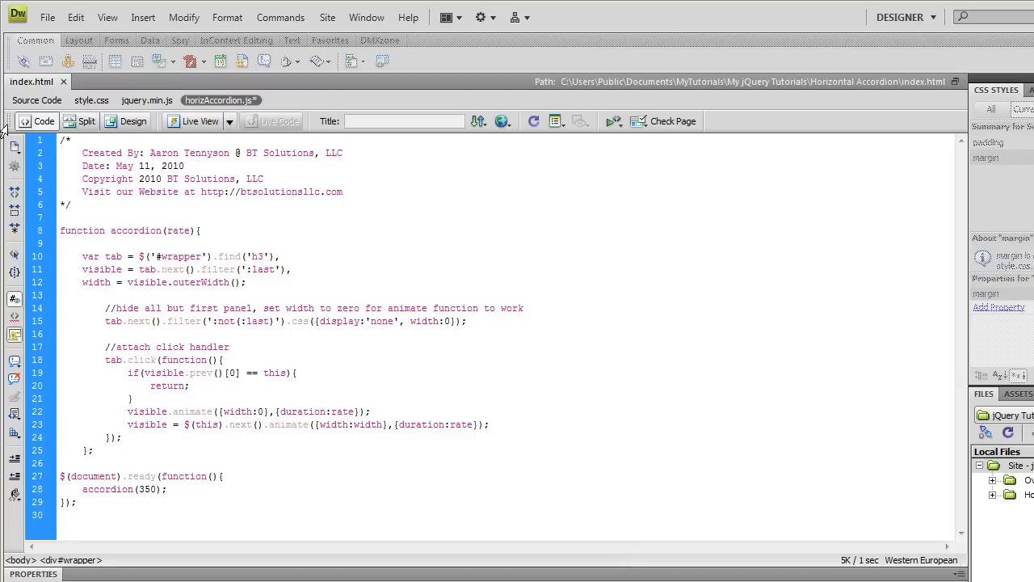
{"action": "left_click", "coordinate": [36, 100]}
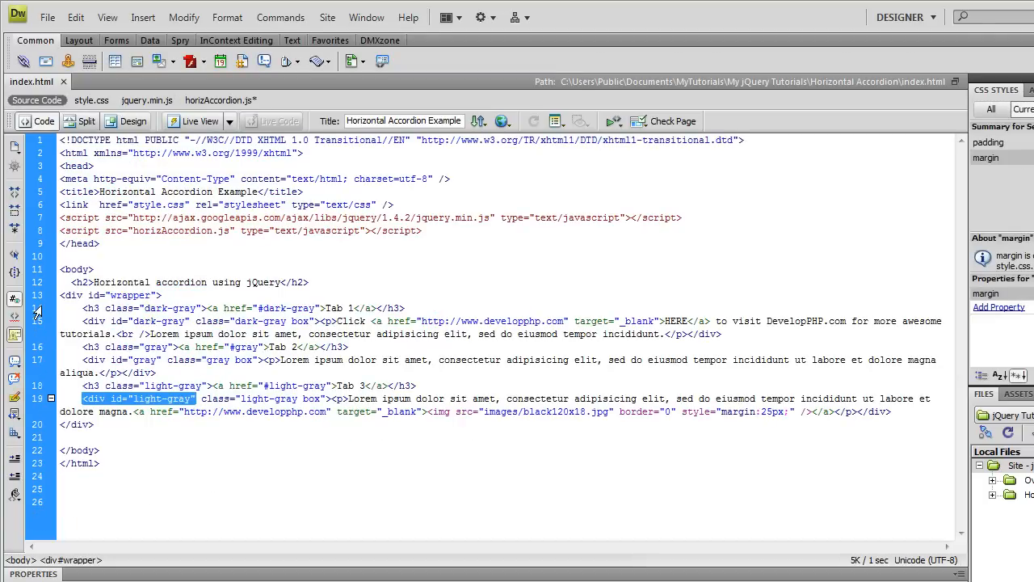
Select line 15, Tab 1's dark-gray div, then return to horizAccordion.js
{"action": "left_click", "coordinate": [85, 321]}
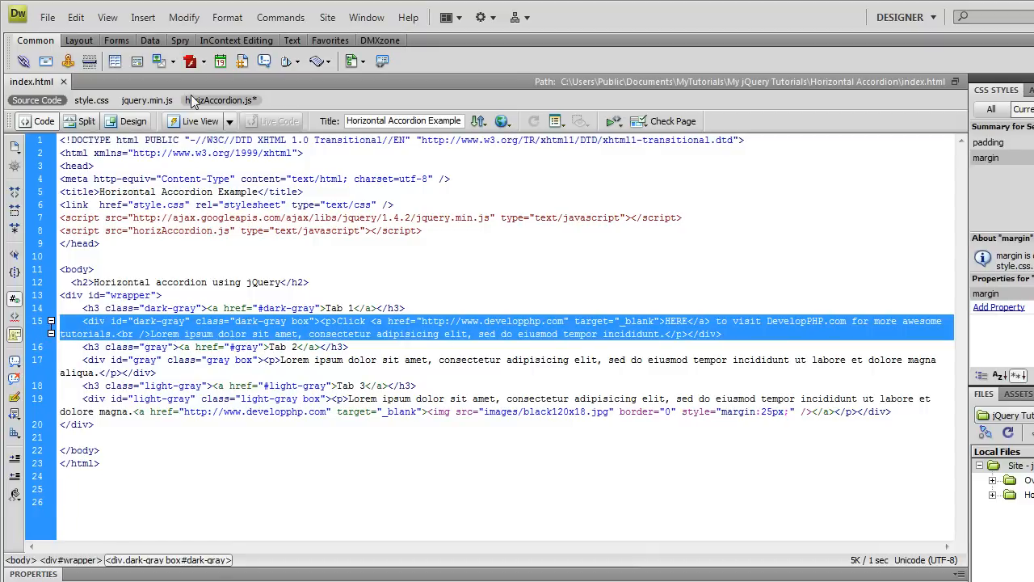
{"action": "left_click", "coordinate": [219, 100]}
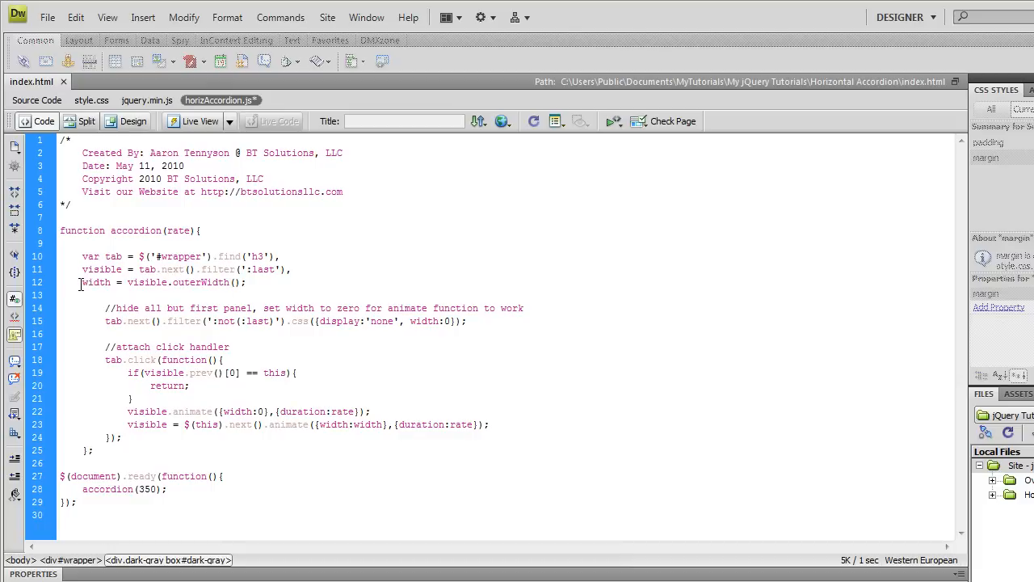
{"action": "left_click", "coordinate": [487, 424]}
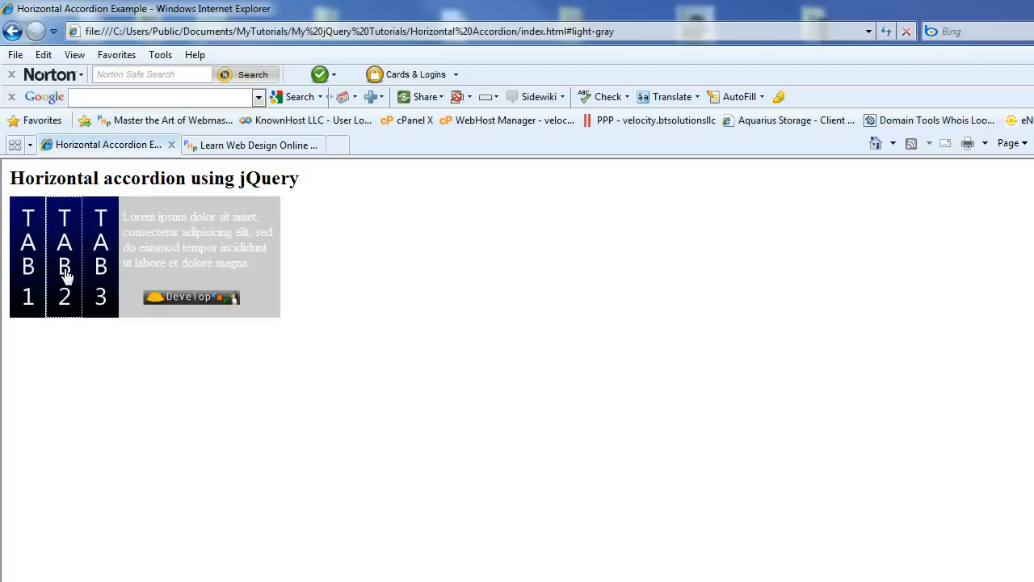
Expand the TAB 2 panel, then switch back to the TAB 3 panel
{"action": "left_click", "coordinate": [27, 266]}
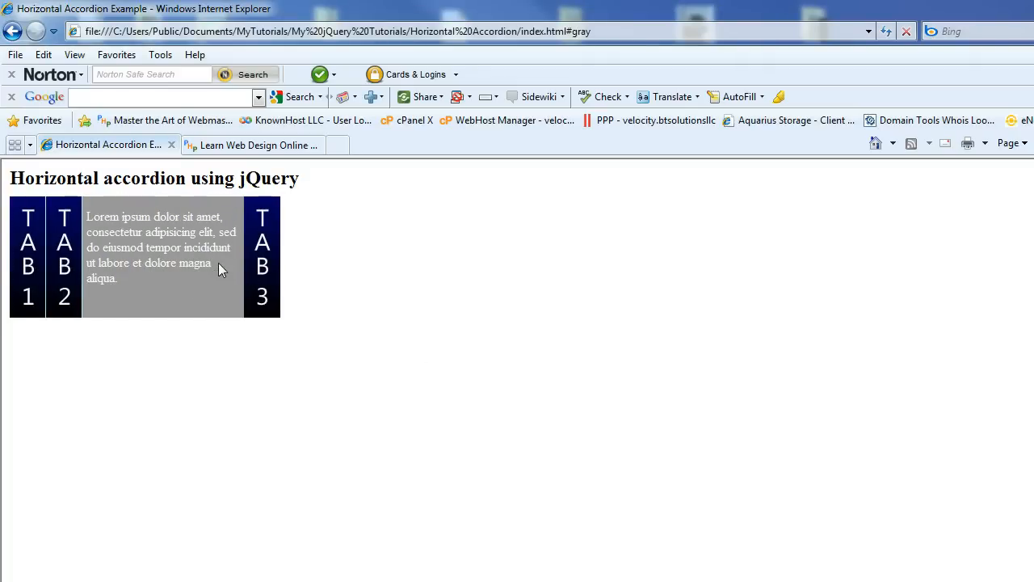
{"action": "left_click", "coordinate": [262, 257]}
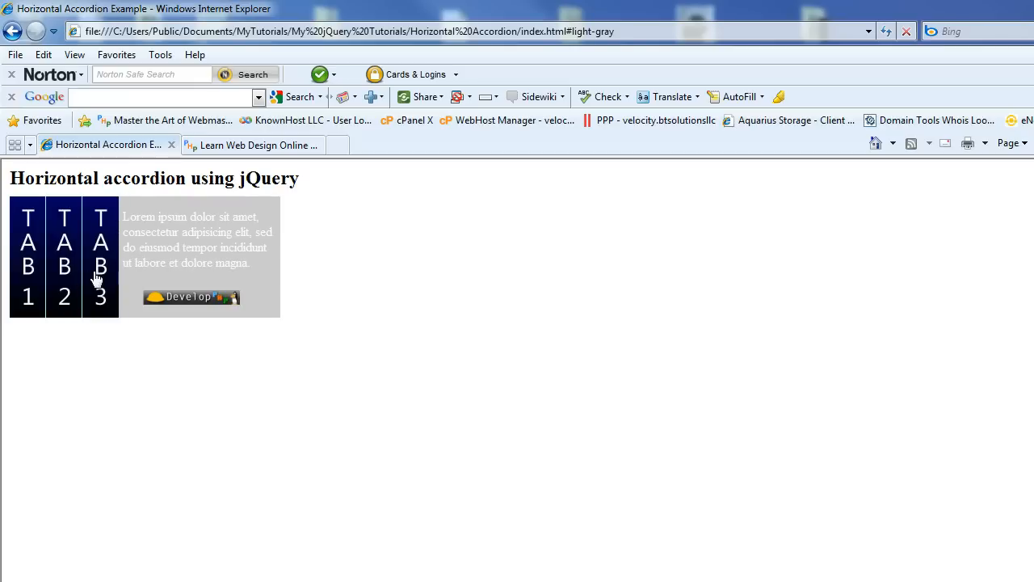